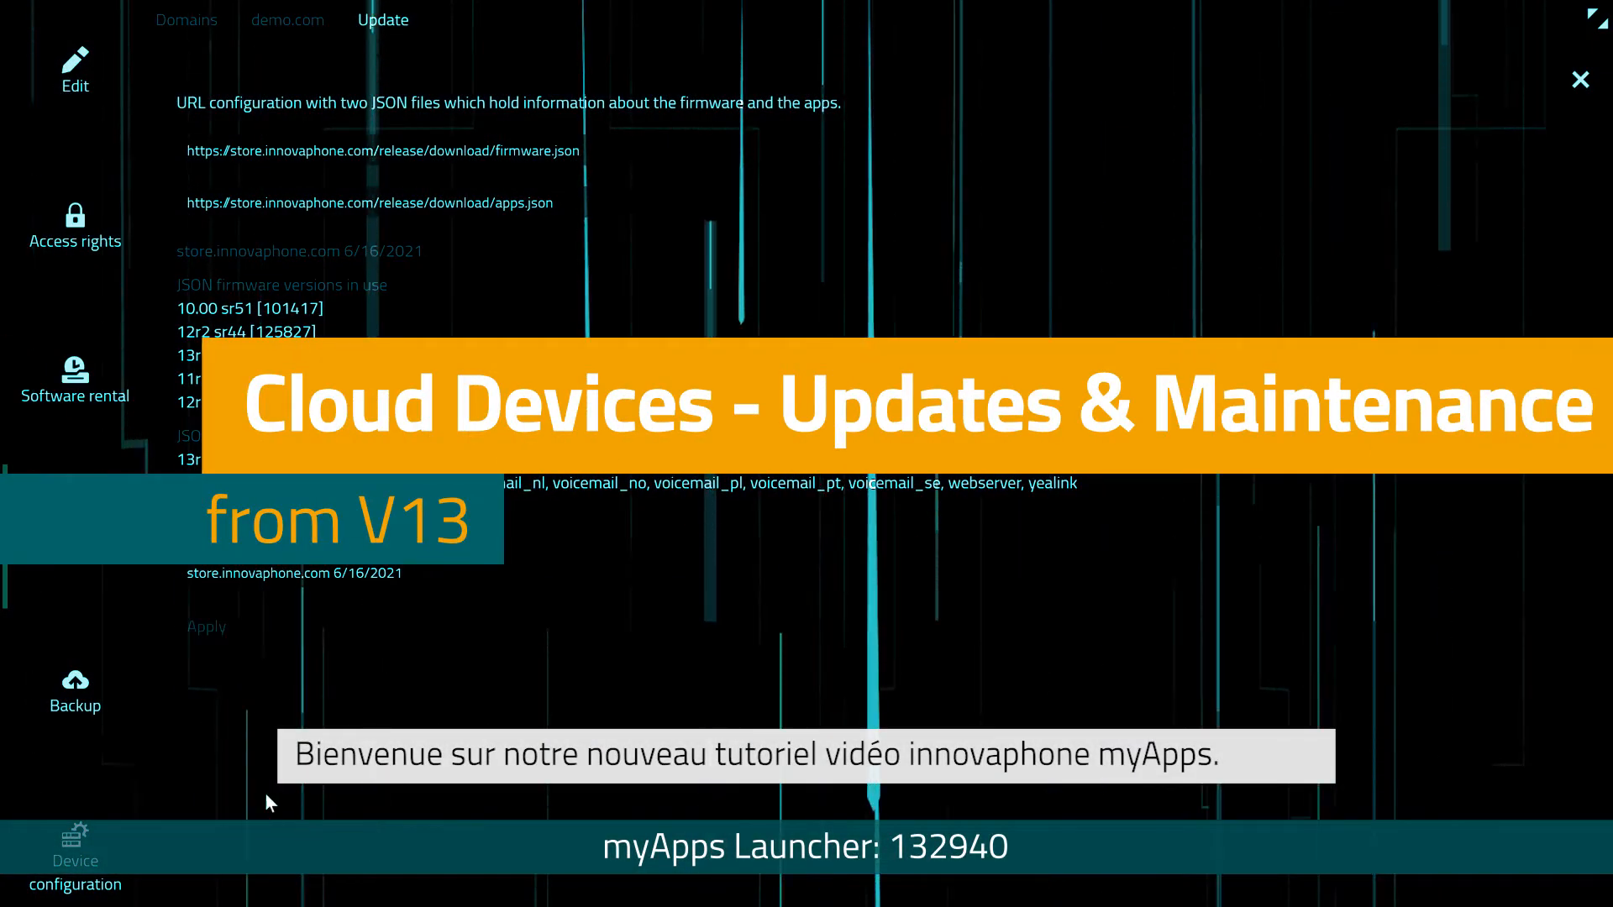
Step: Close the intro view to reach the app tiles, including Devices
left_click(206, 627)
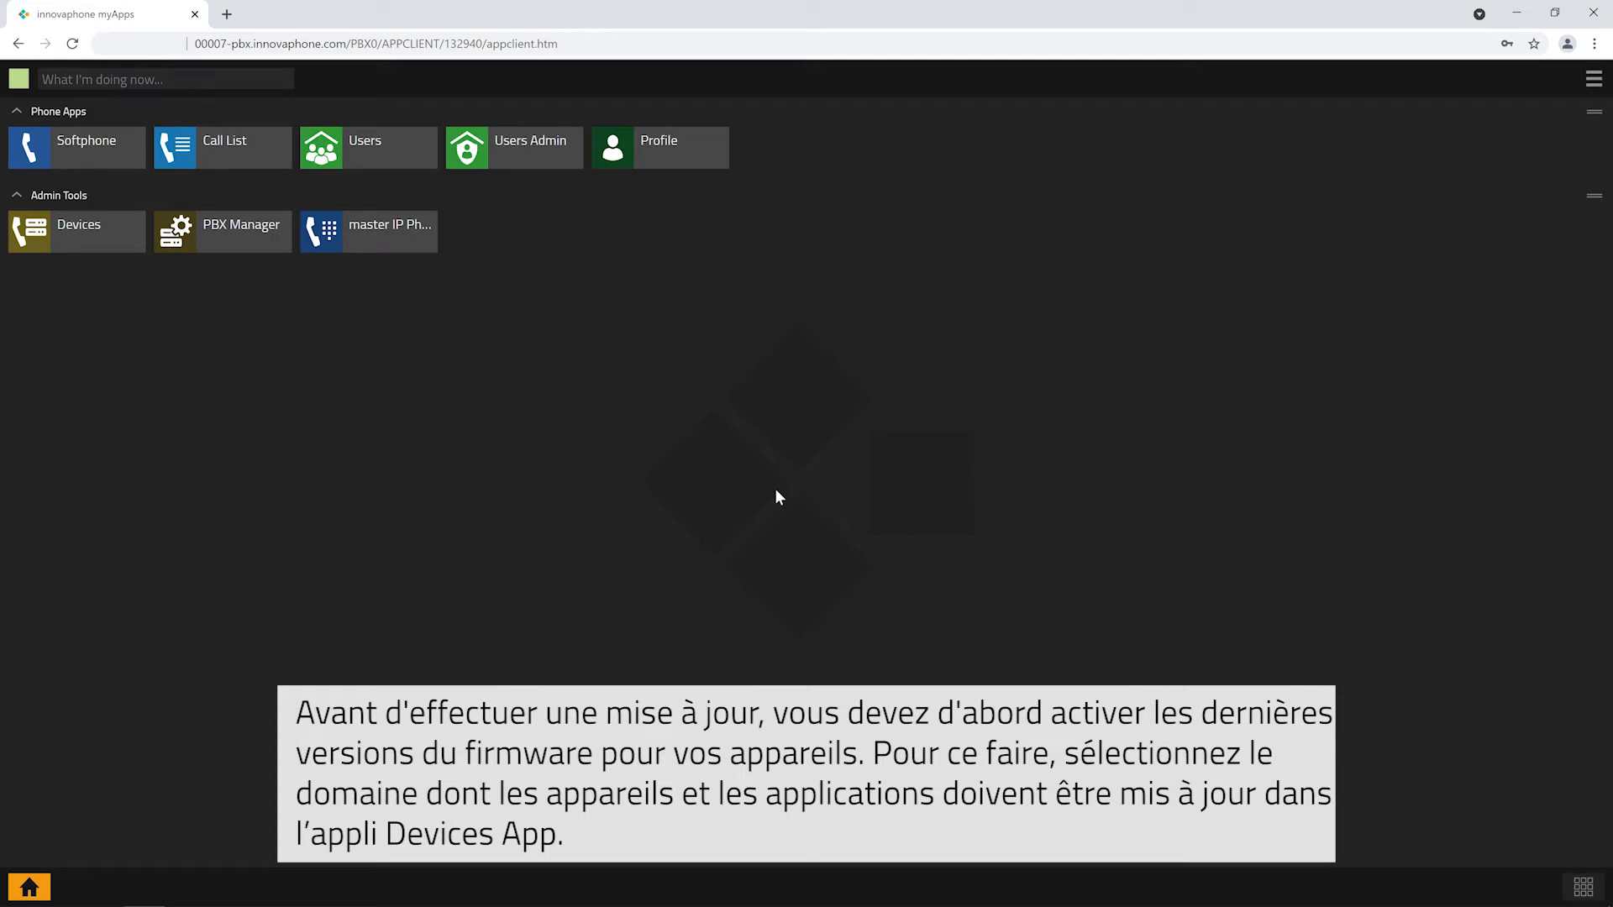
Step: Launch the Devices admin app to reach demo.com's Update page
left_click(75, 232)
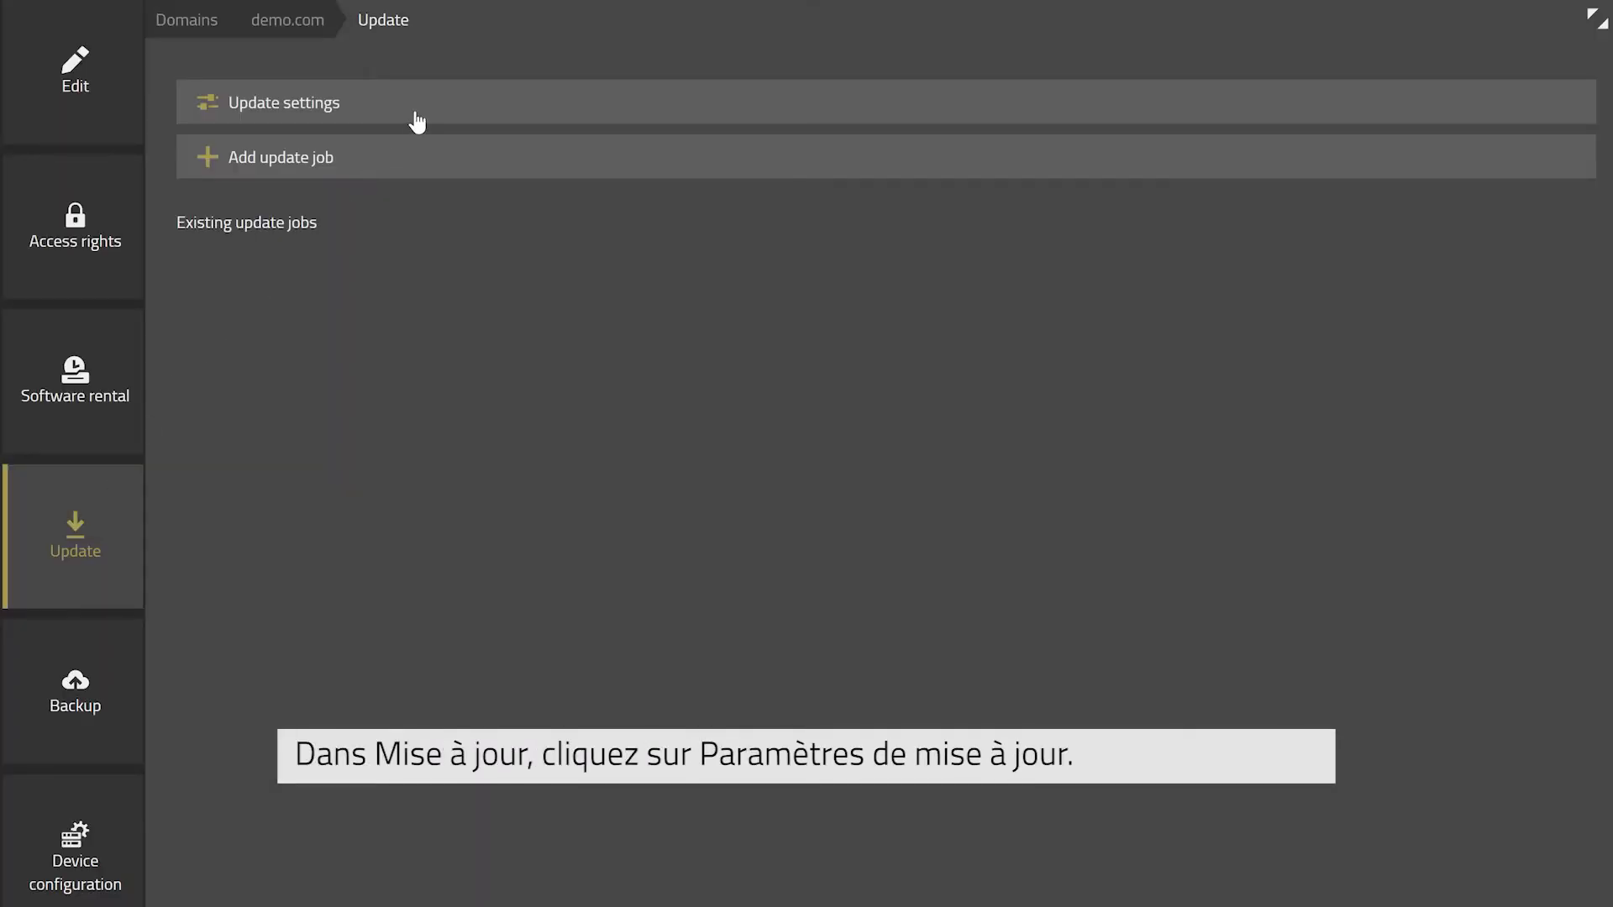
left_click(283, 102)
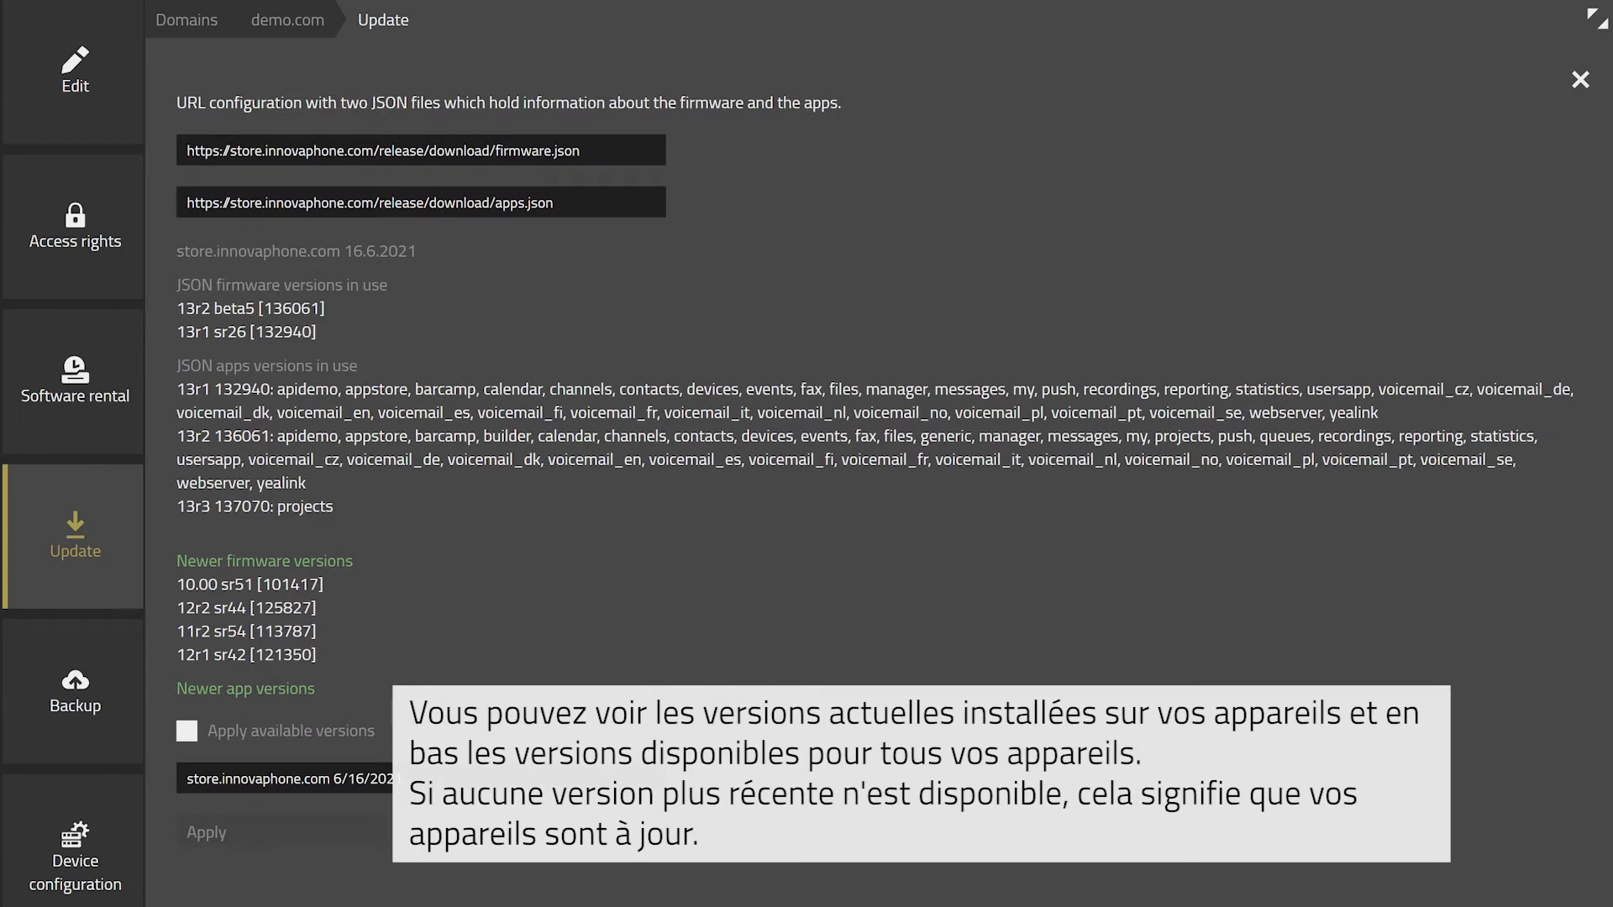
mouse_move(367, 311)
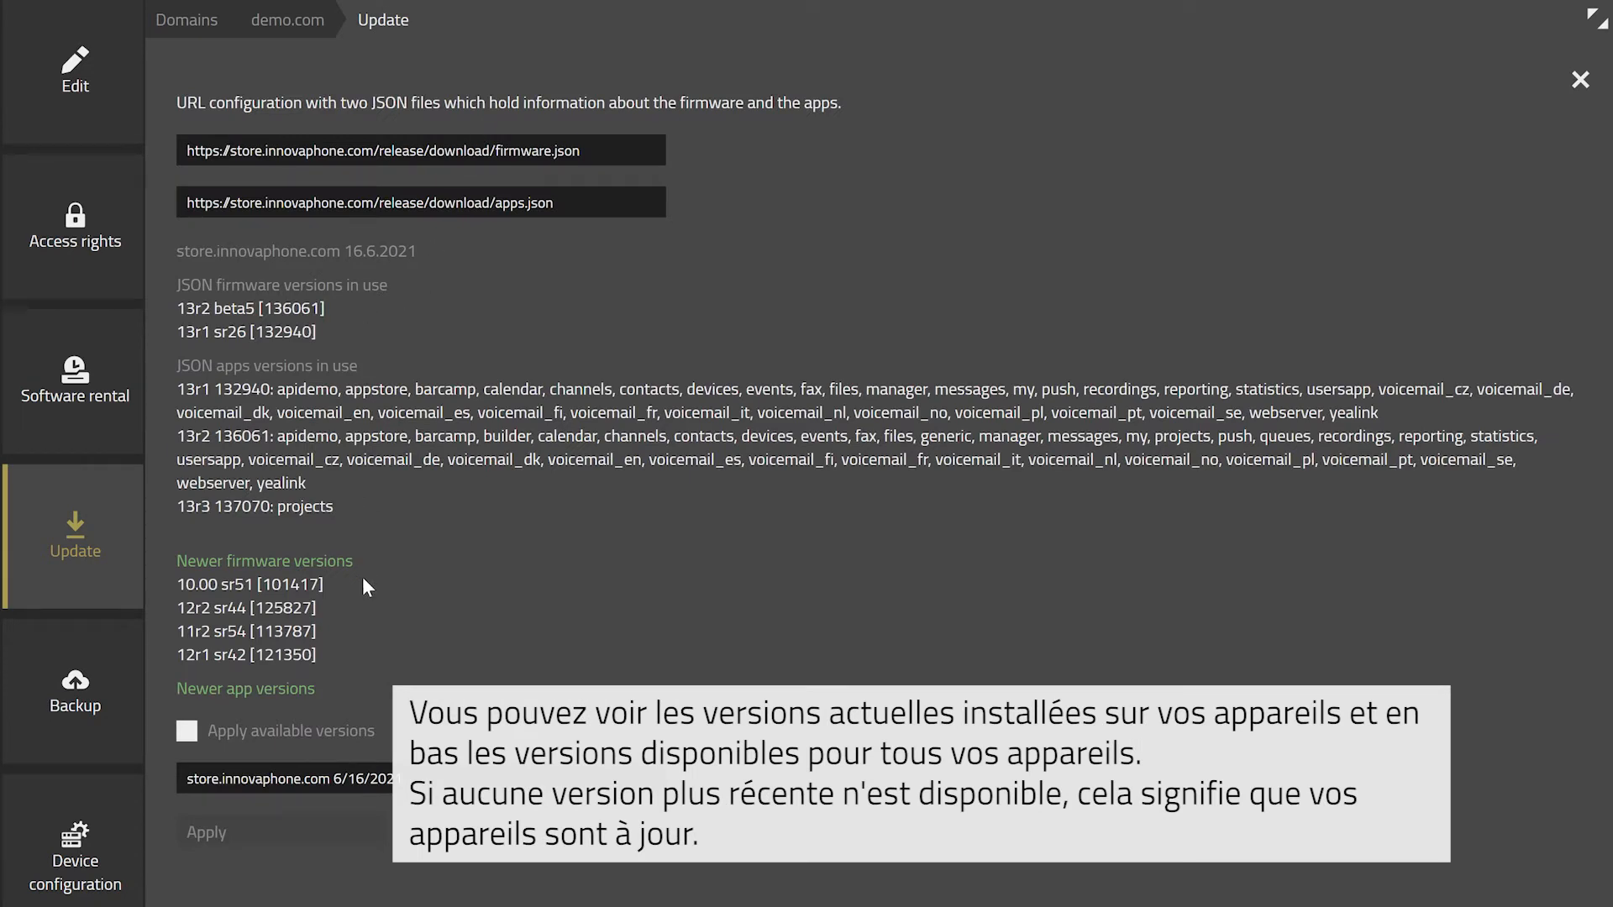
mouse_move(357, 605)
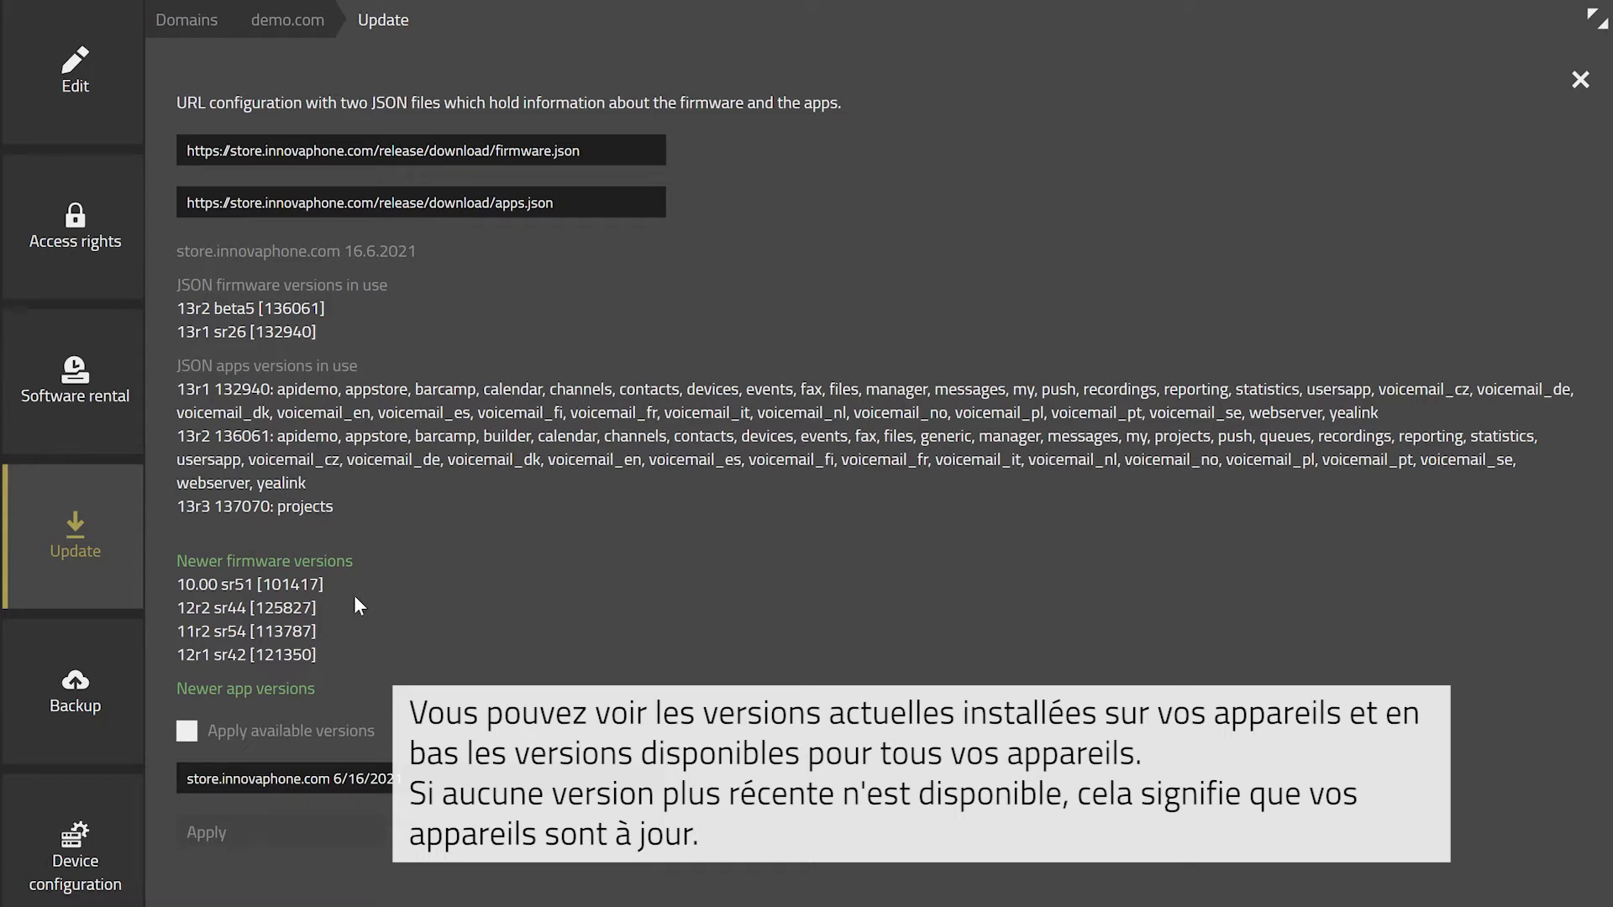
left_click(187, 730)
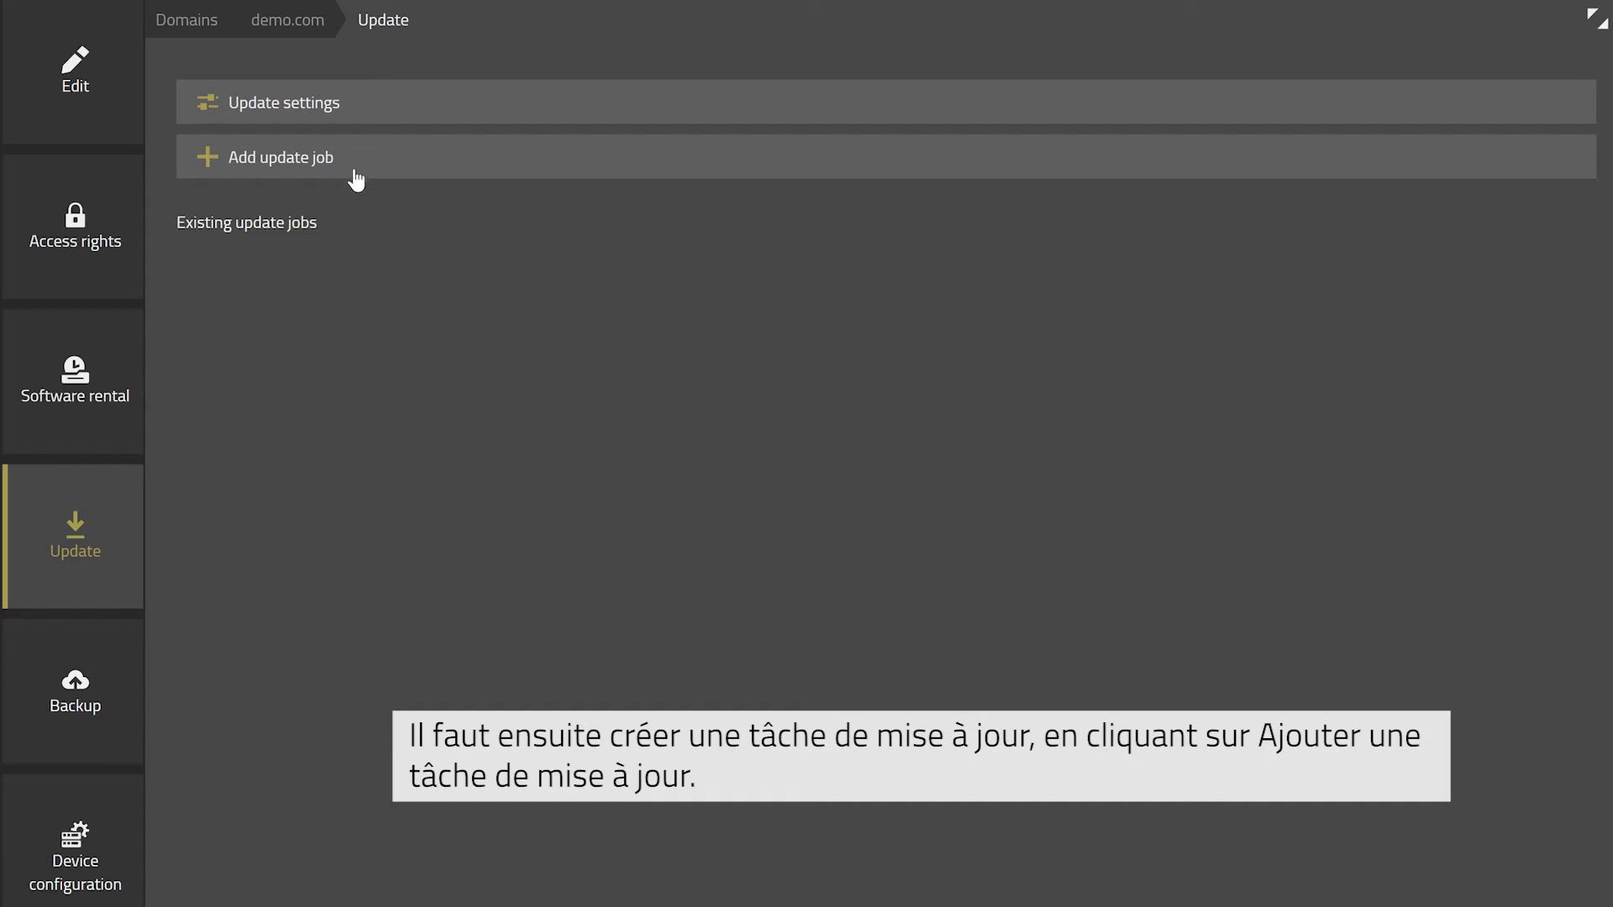
Step: Add an update job for 13r1 with the default date and time, and save it
left_click(280, 156)
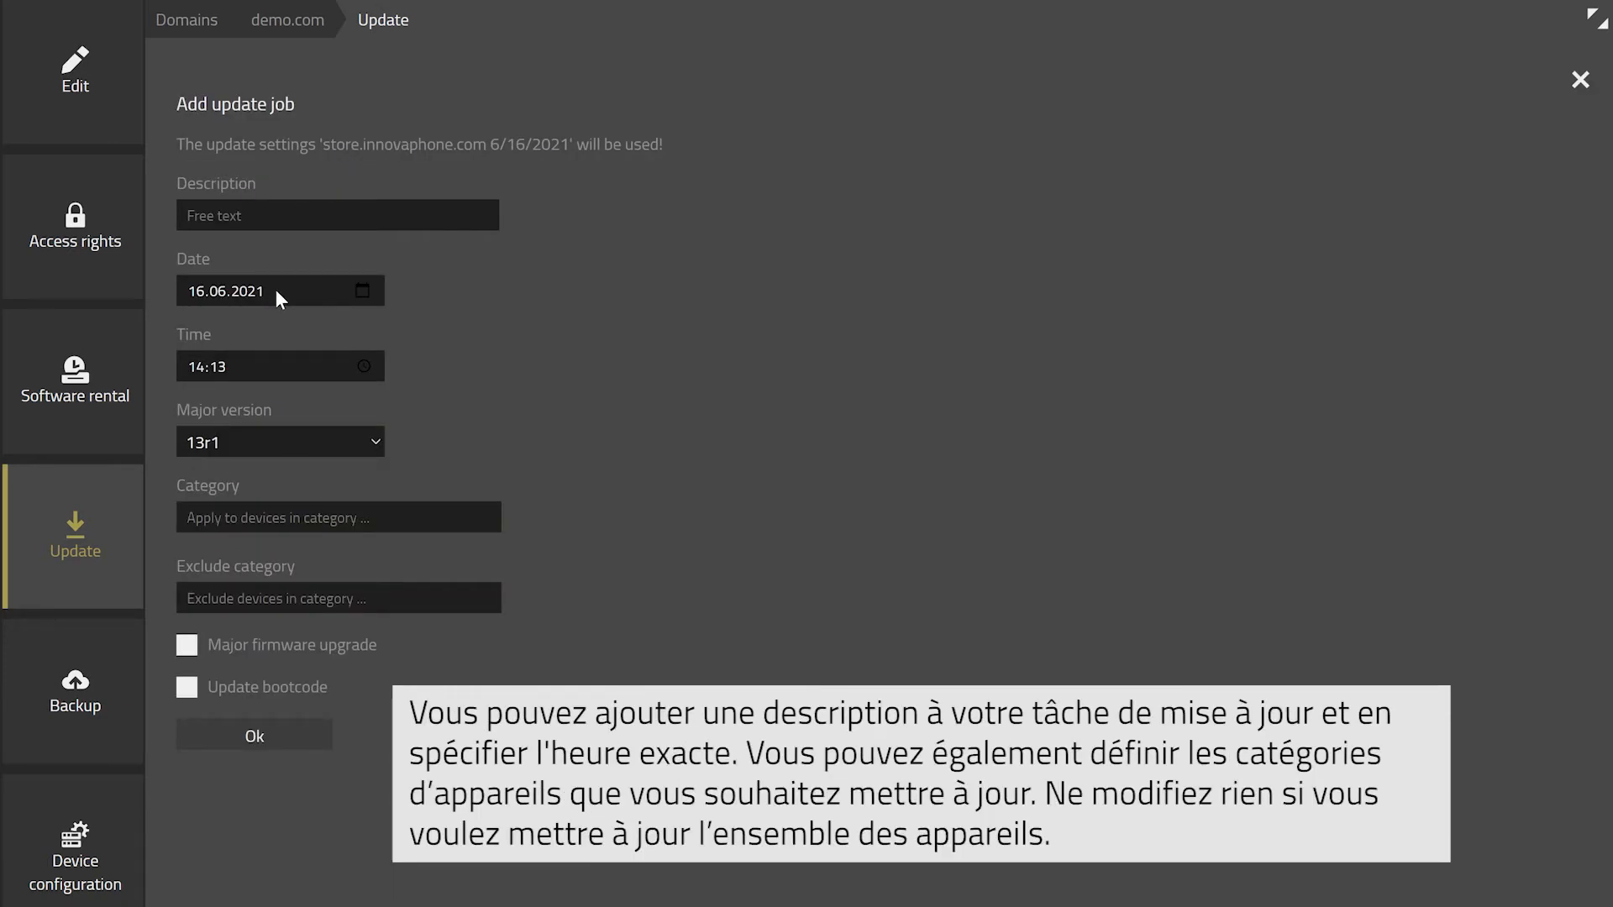
mouse_move(267, 475)
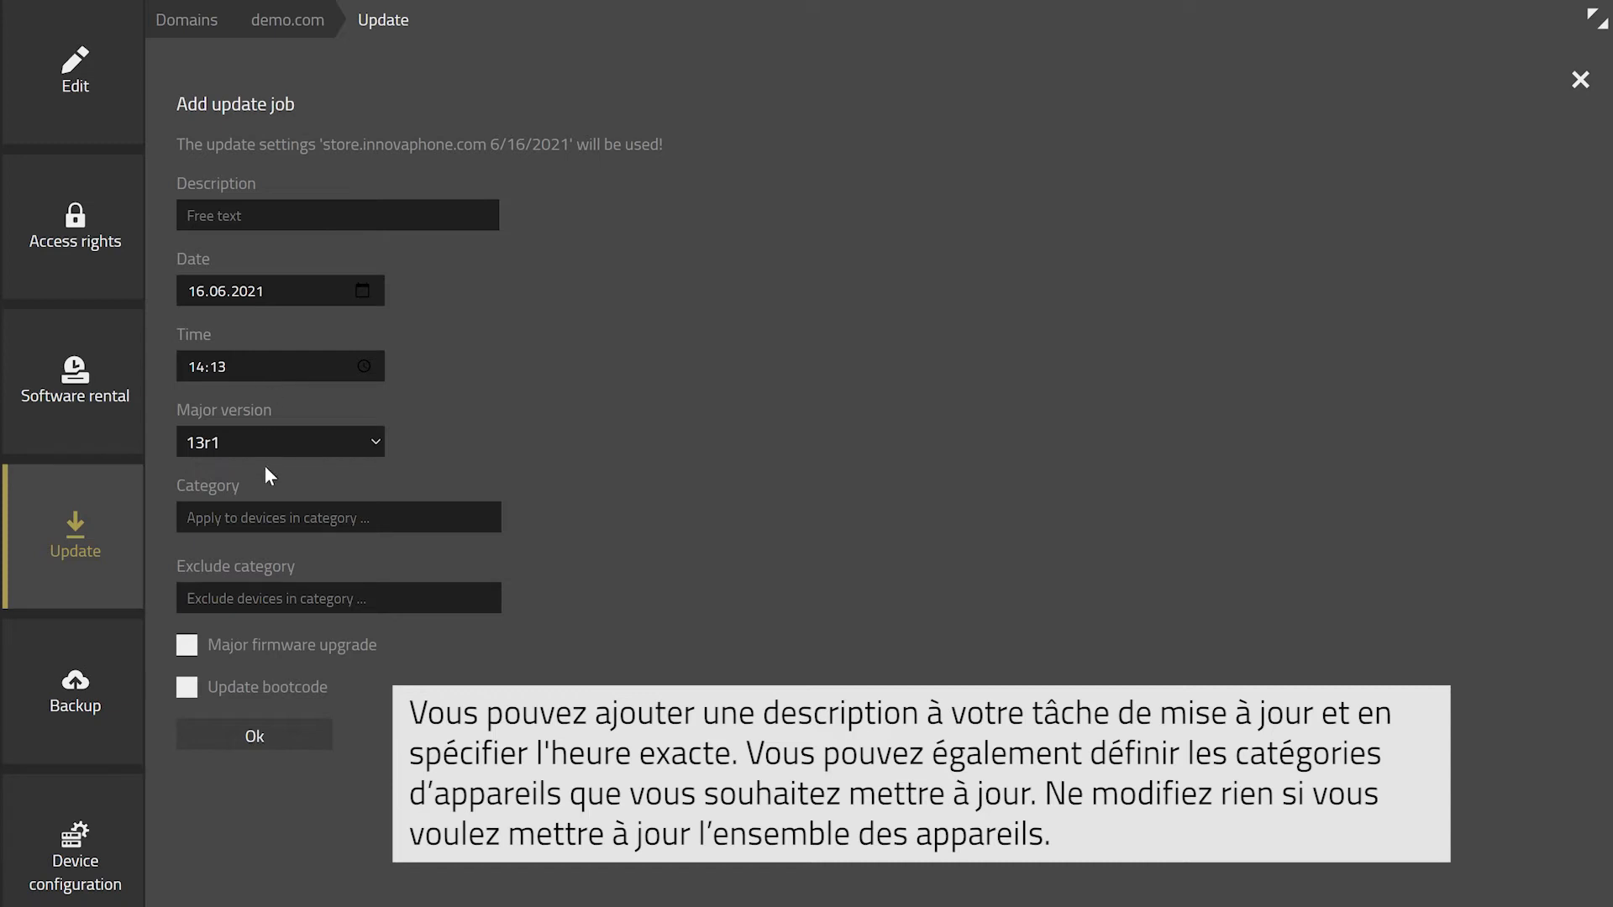
mouse_move(267, 691)
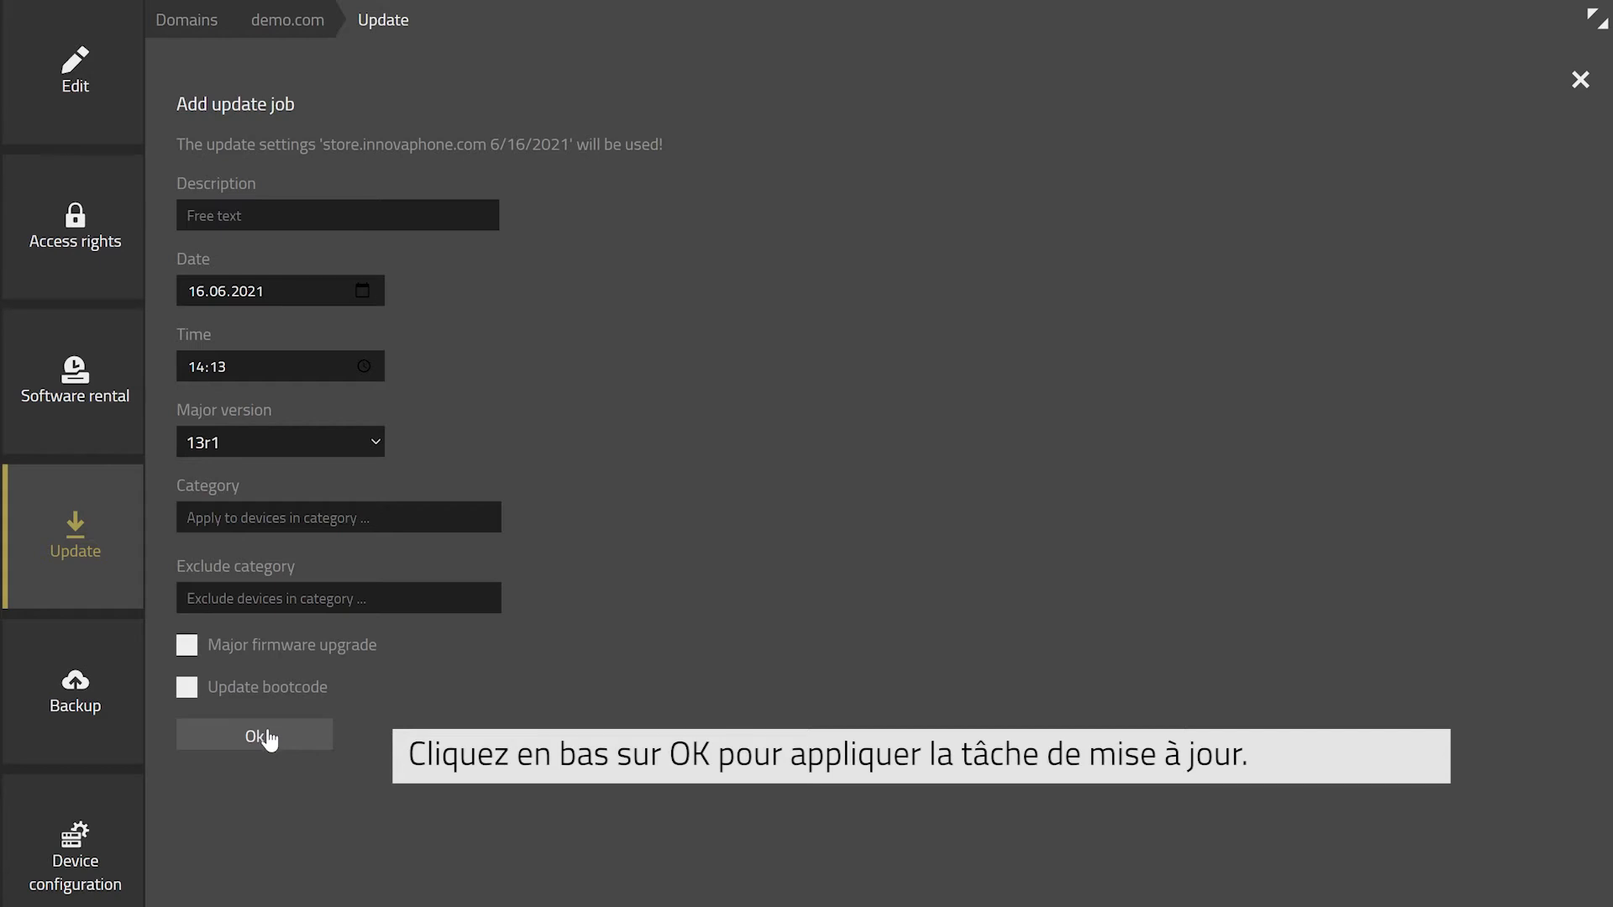
left_click(254, 734)
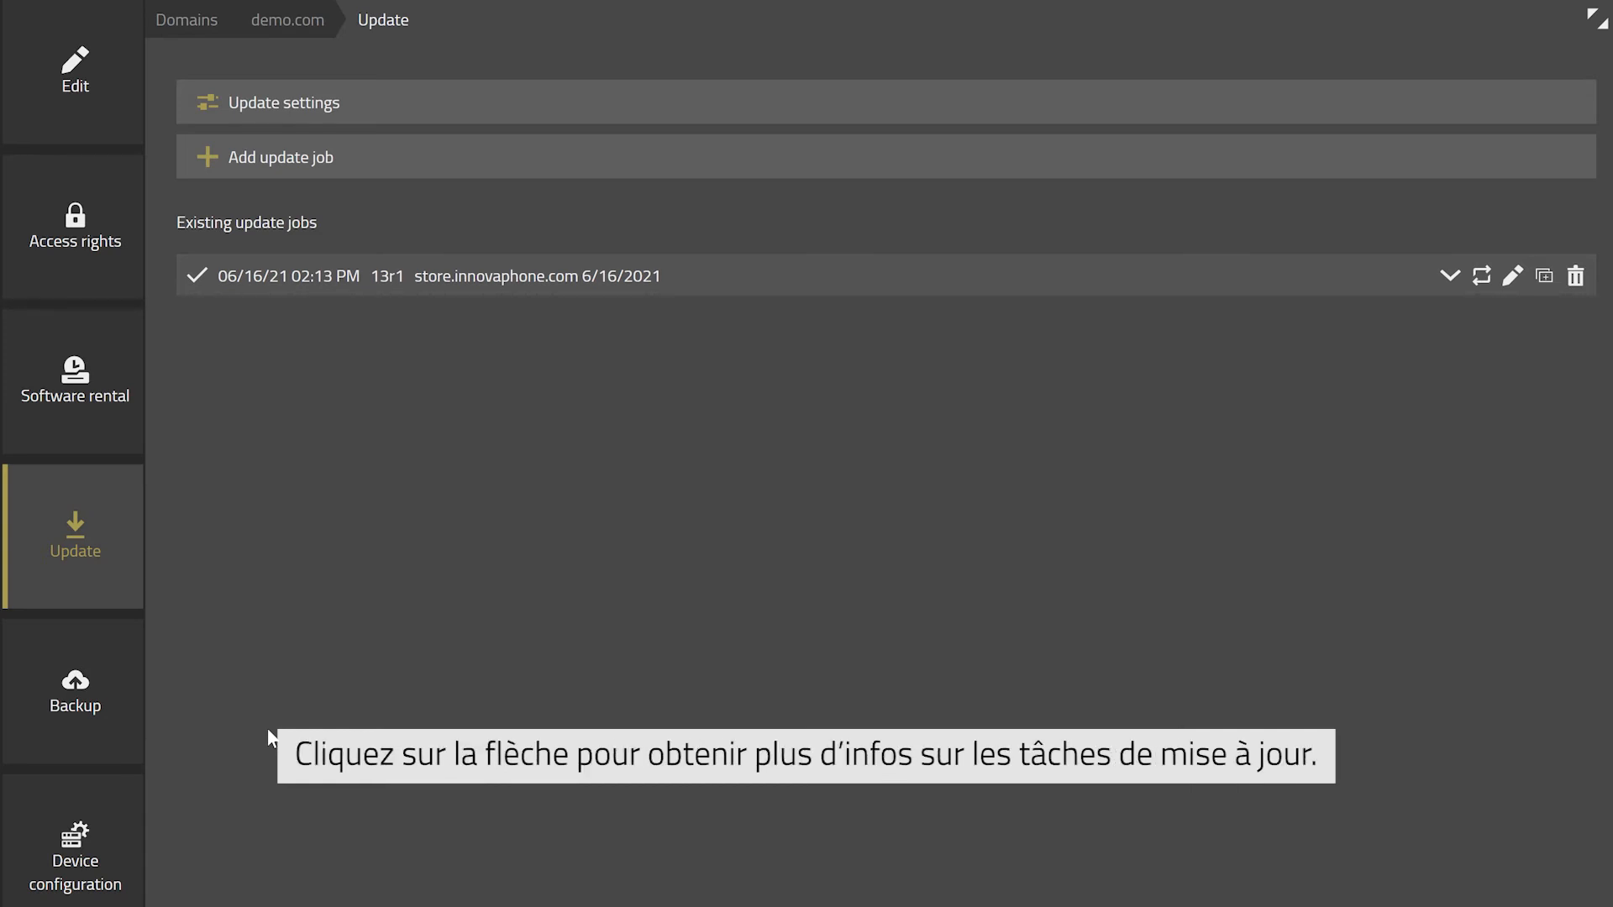
left_click(1449, 276)
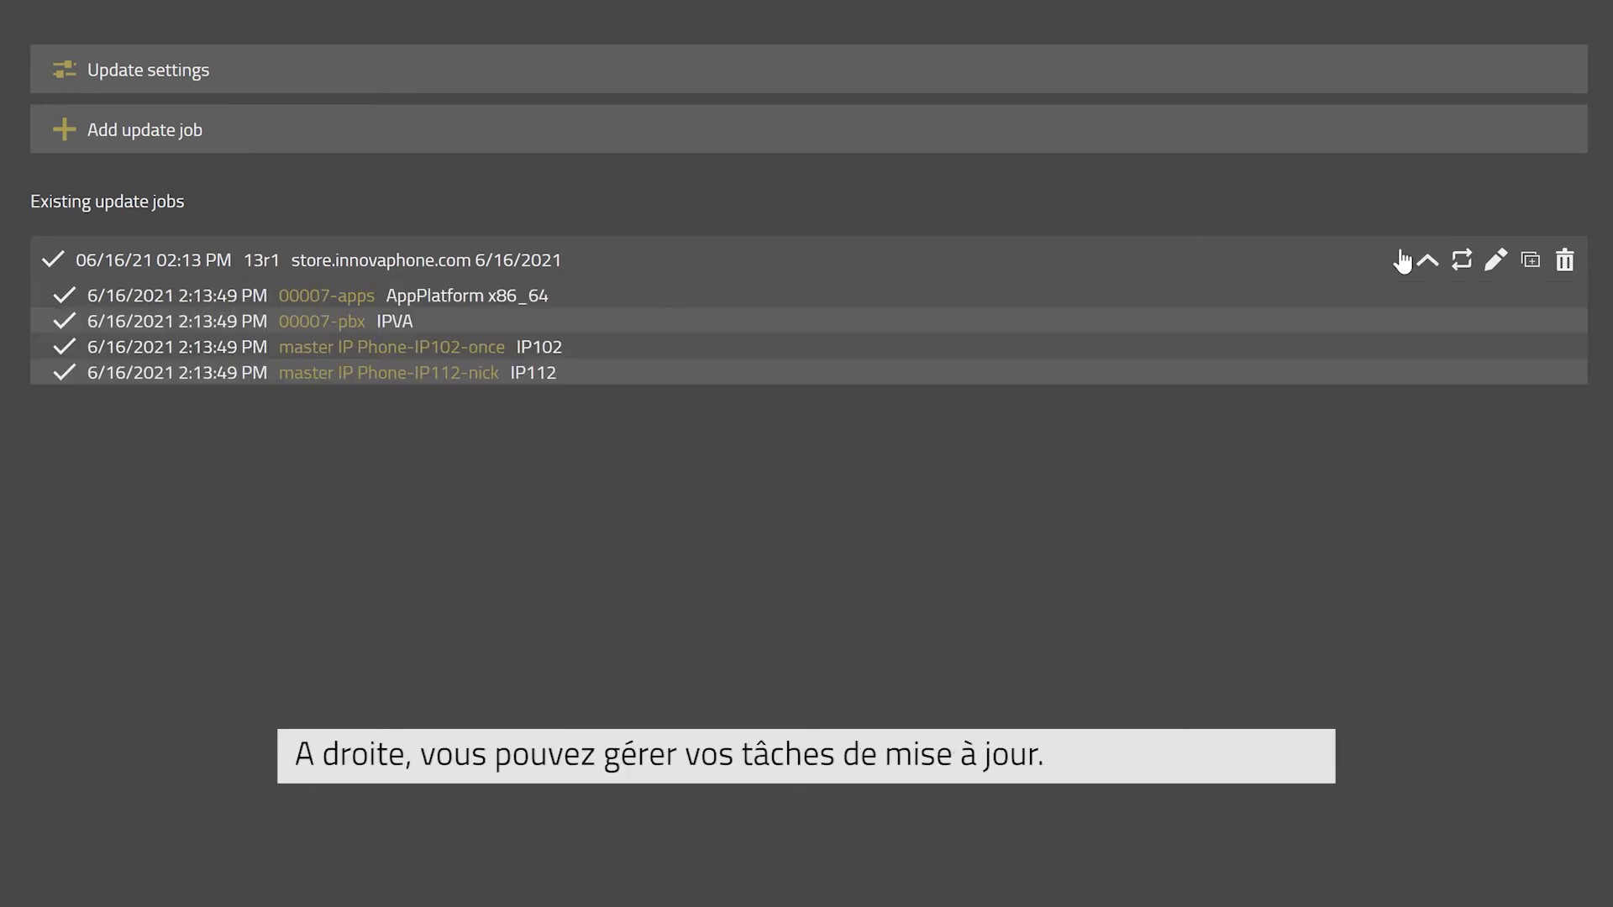
left_click(1426, 259)
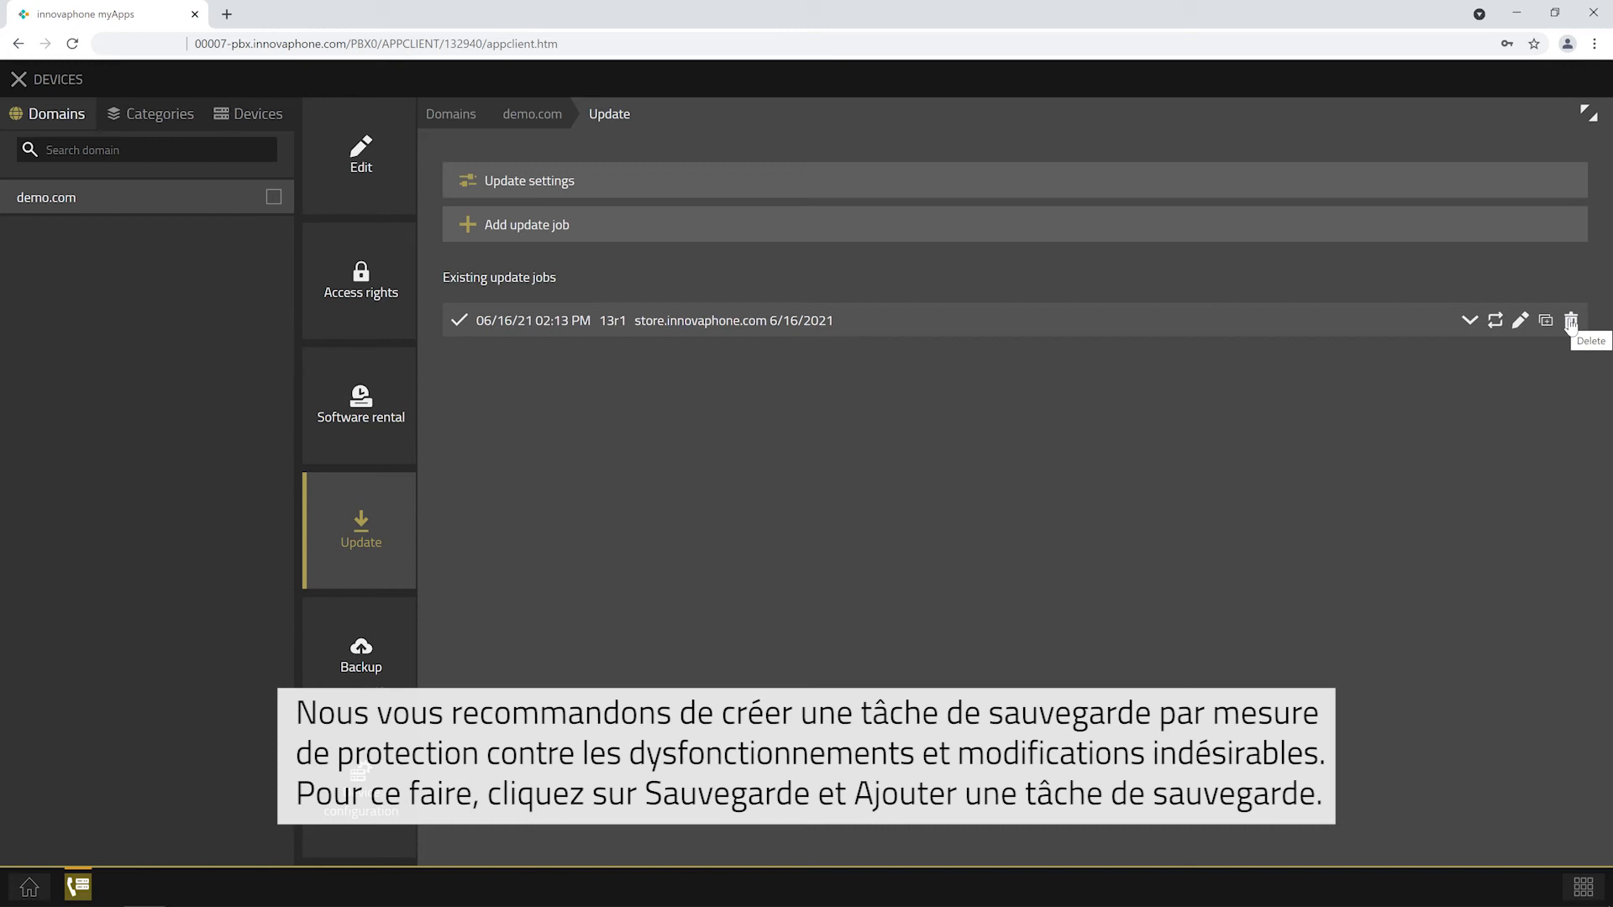
mouse_move(390, 645)
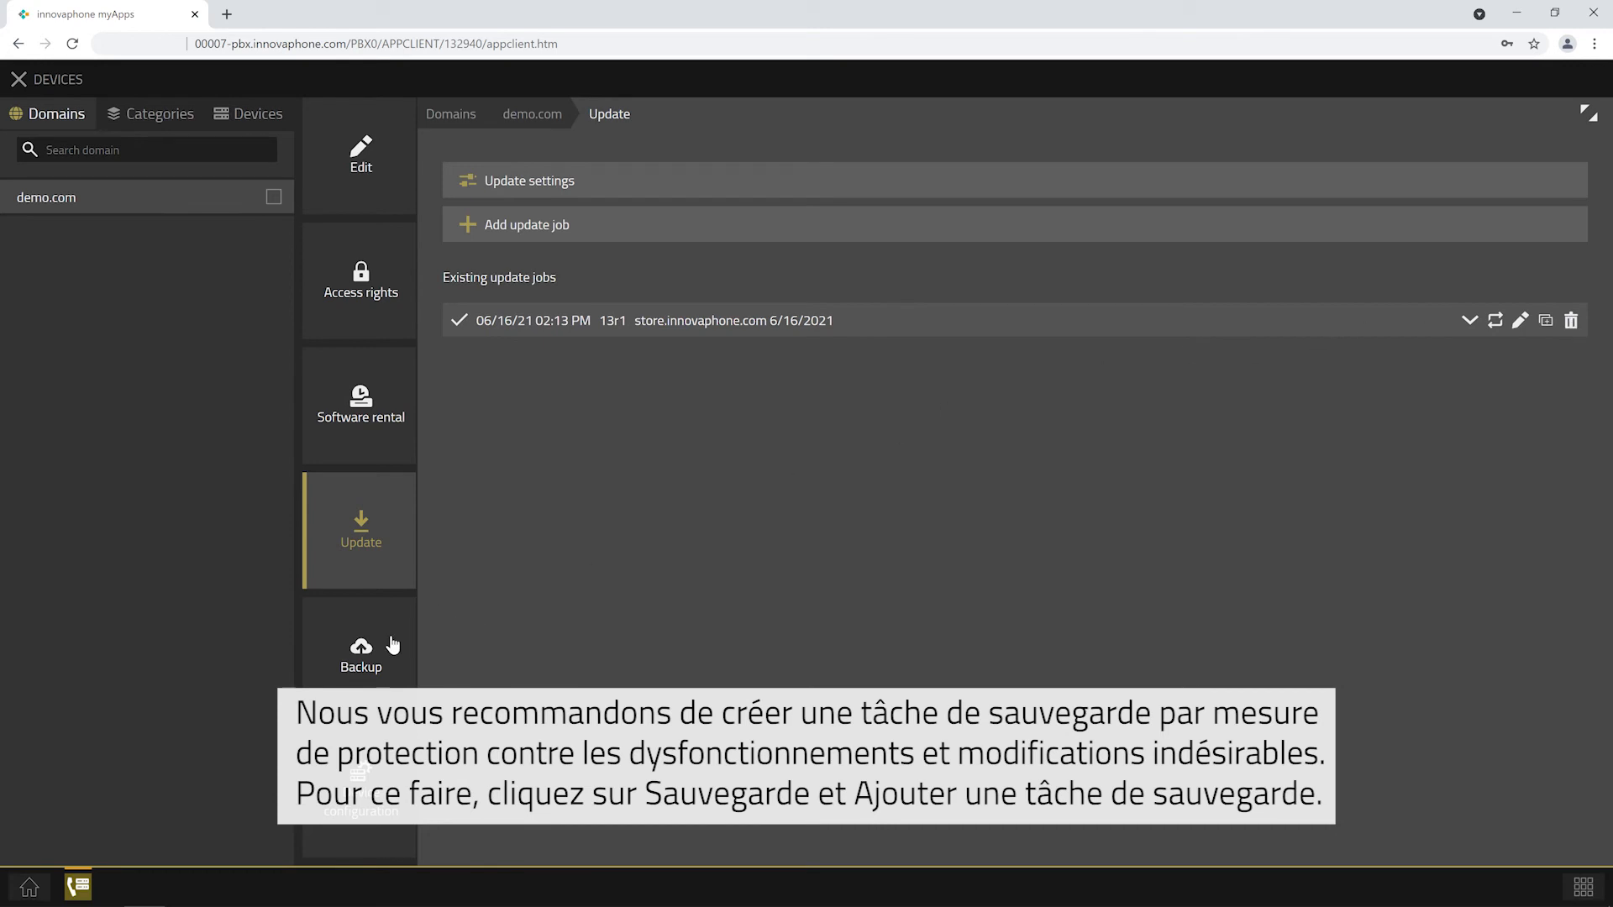
Step: Go to Backup for demo.com and start a new backup job
left_click(361, 642)
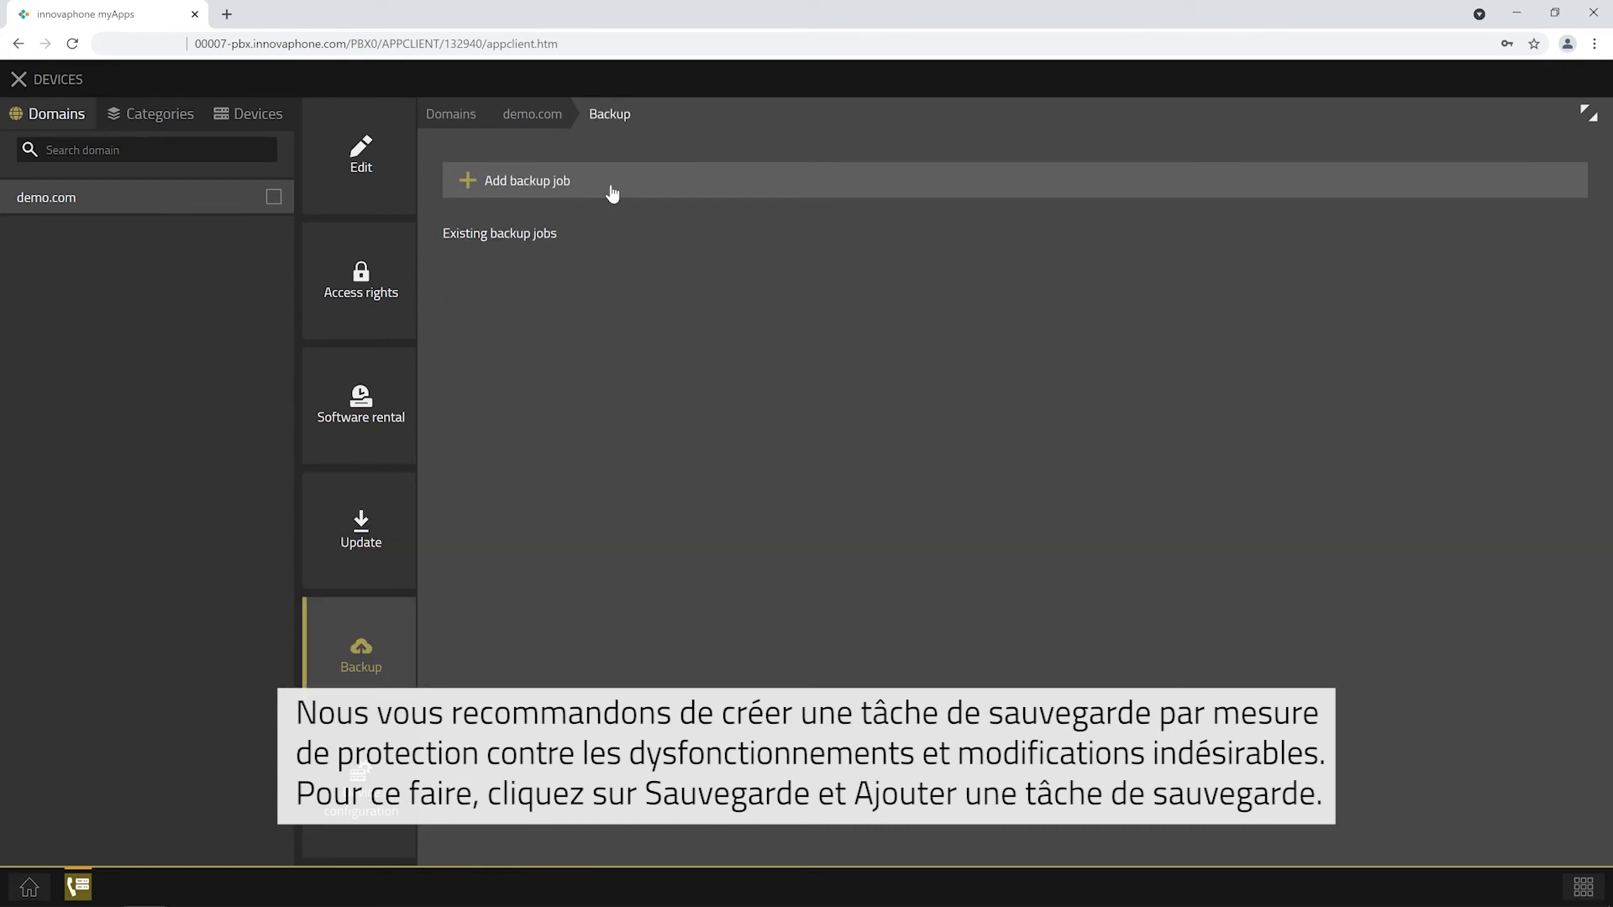
left_click(524, 179)
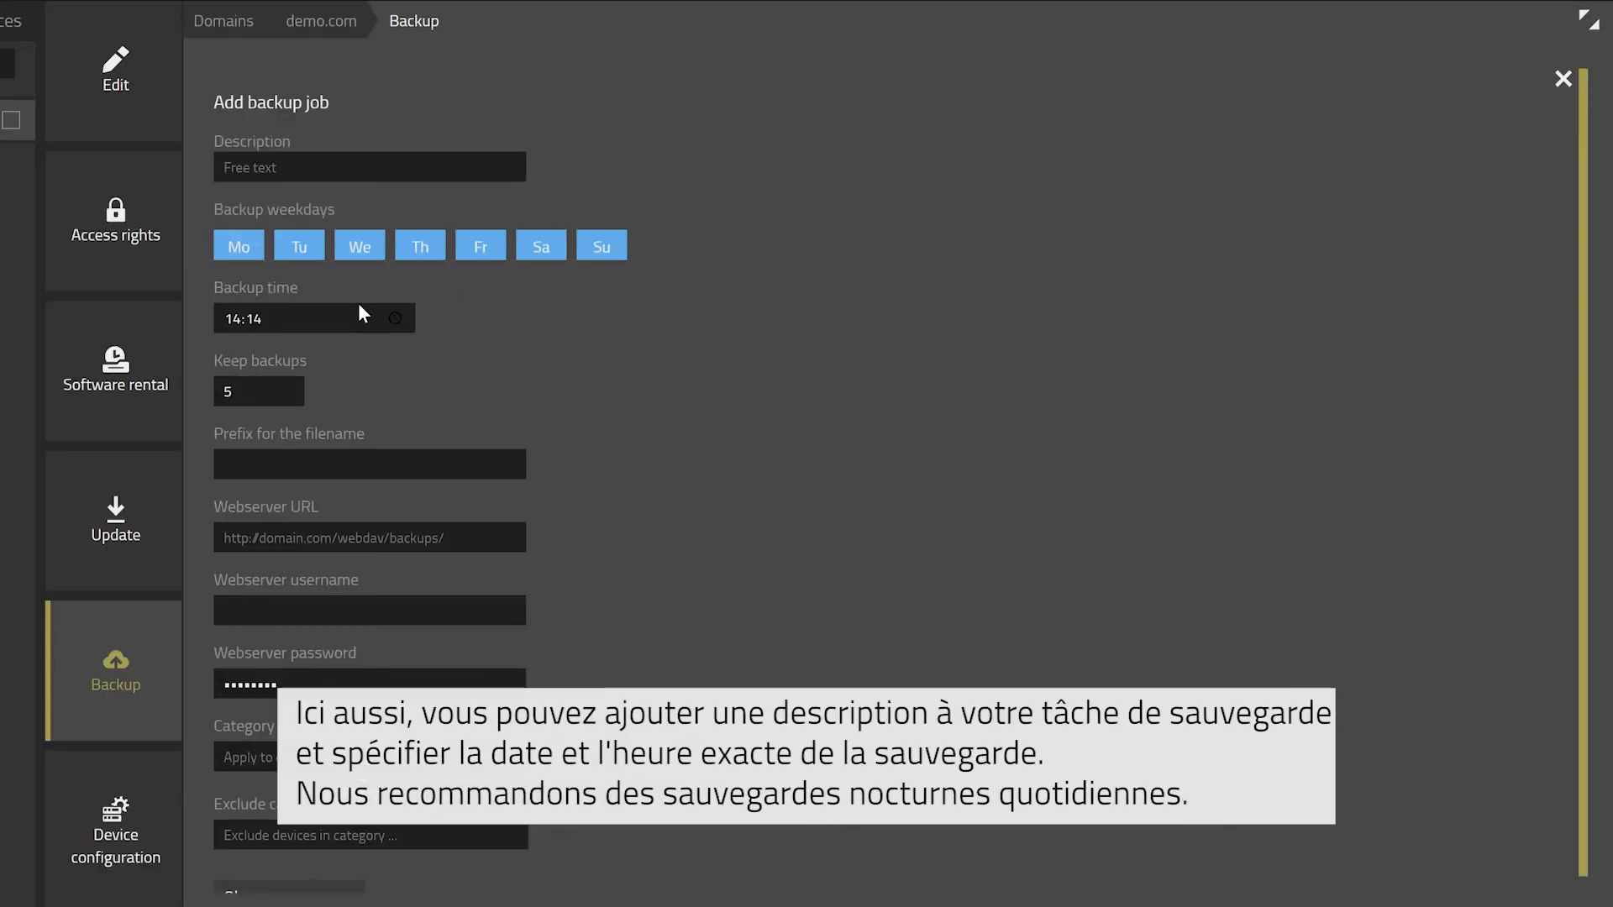
Step: Set the backup time to 4:14 AM for all weekdays
left_click(241, 318)
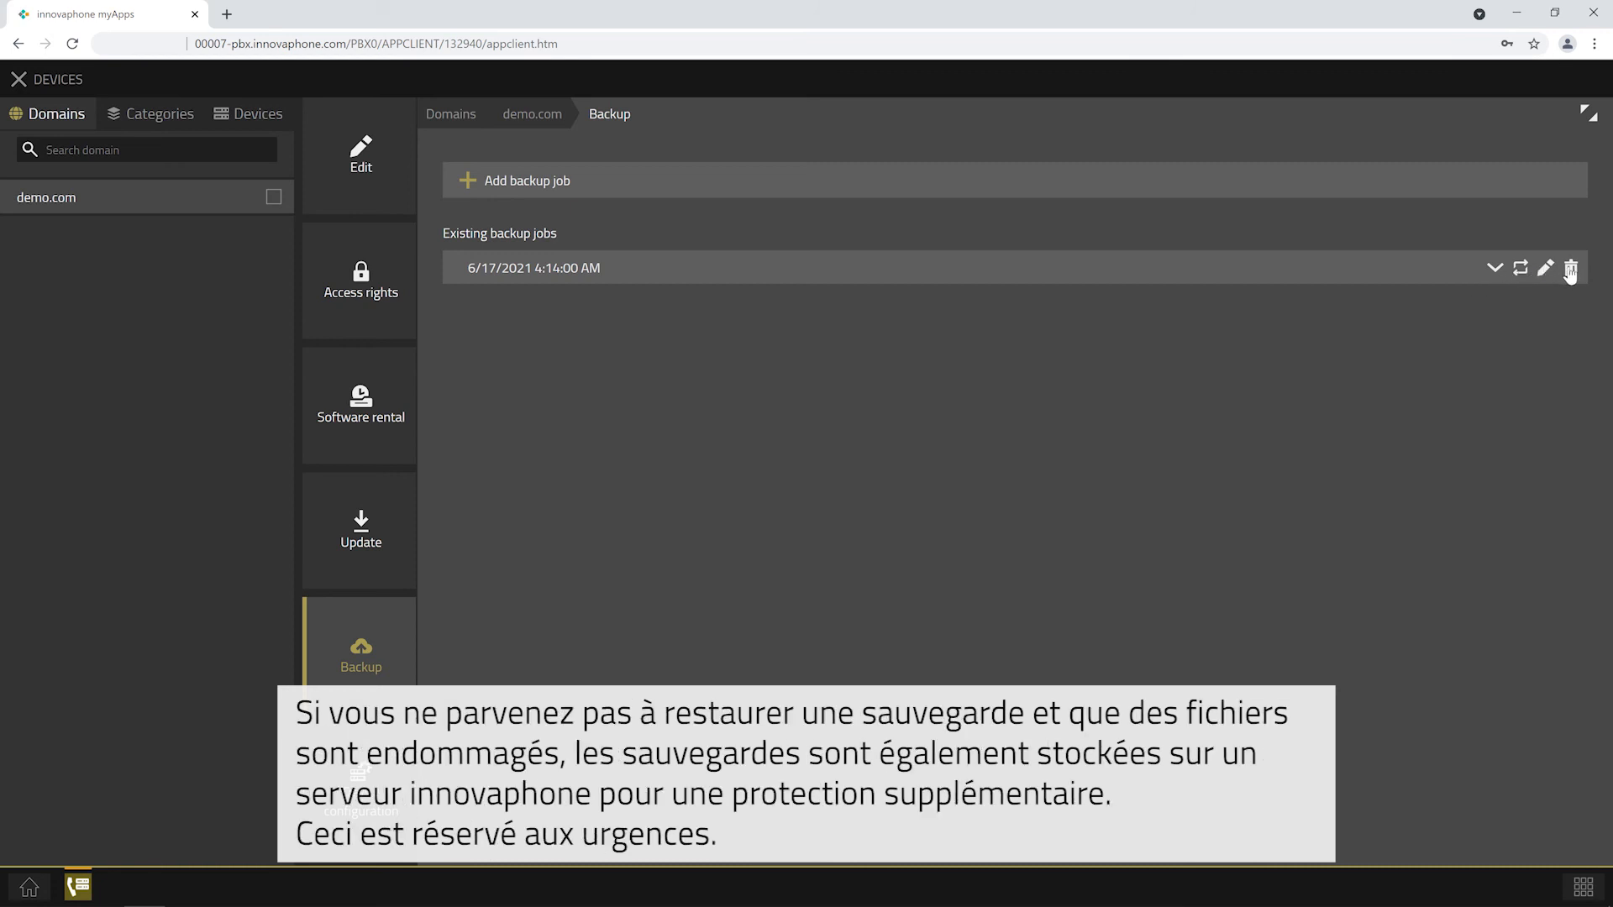
mouse_move(1391, 269)
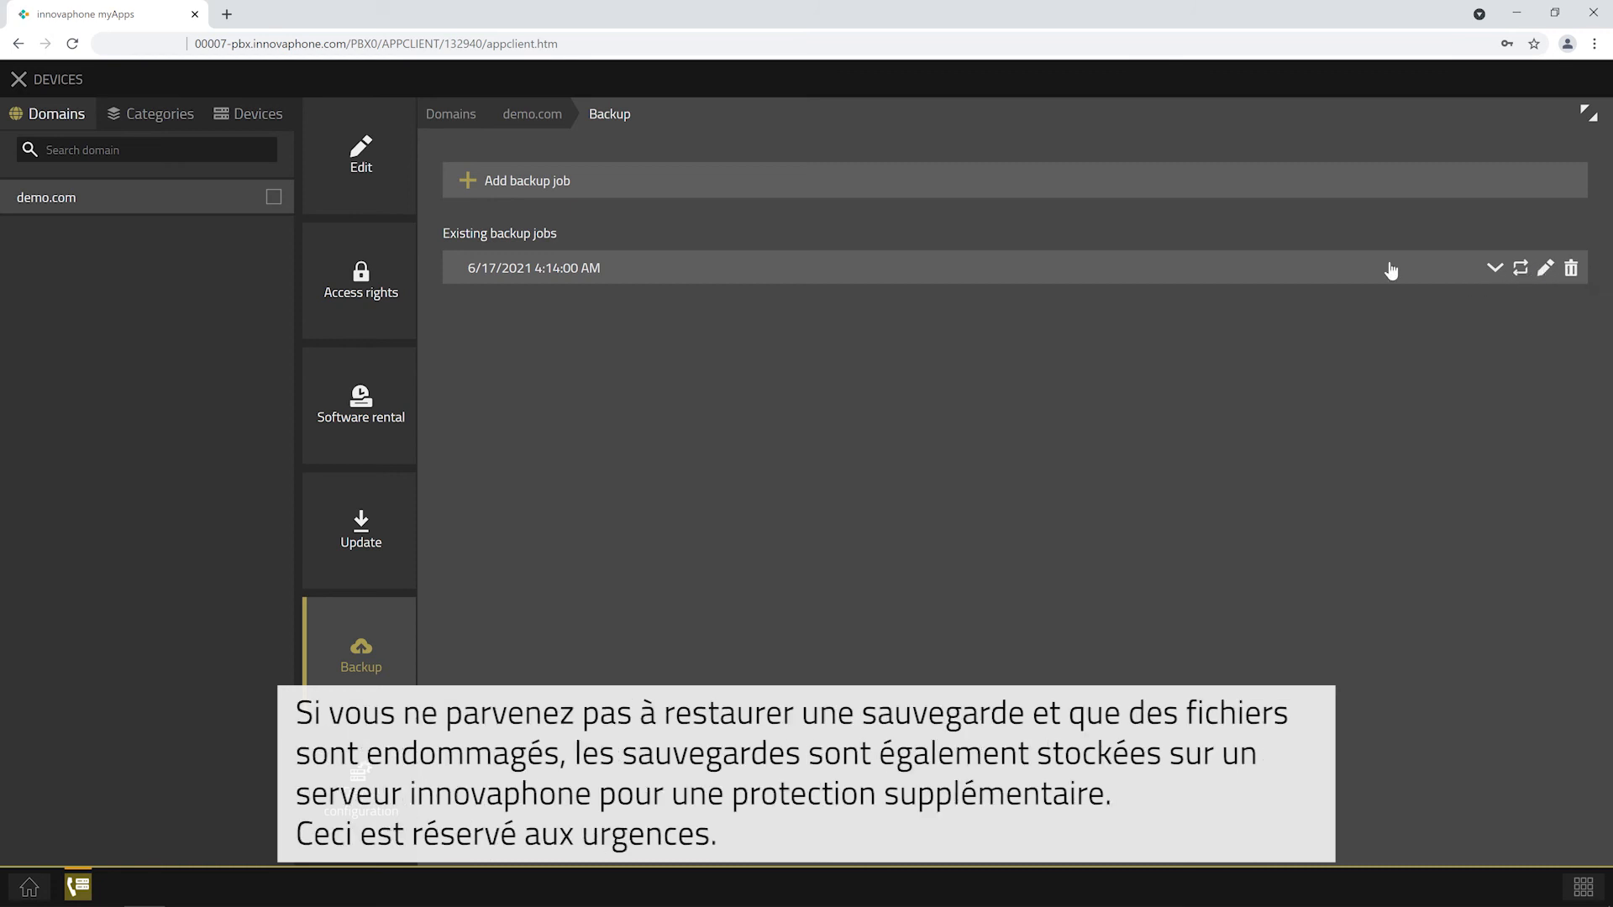